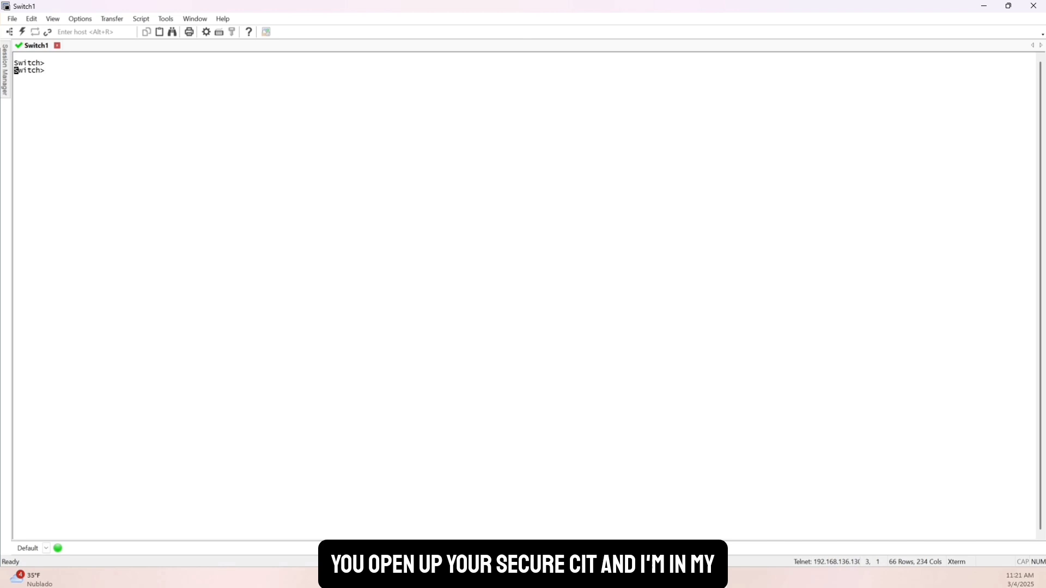
# Step: Run sh ip int brief, paste the port-channel trunk config from the clipboard, then exit
pyautogui.write('sh')
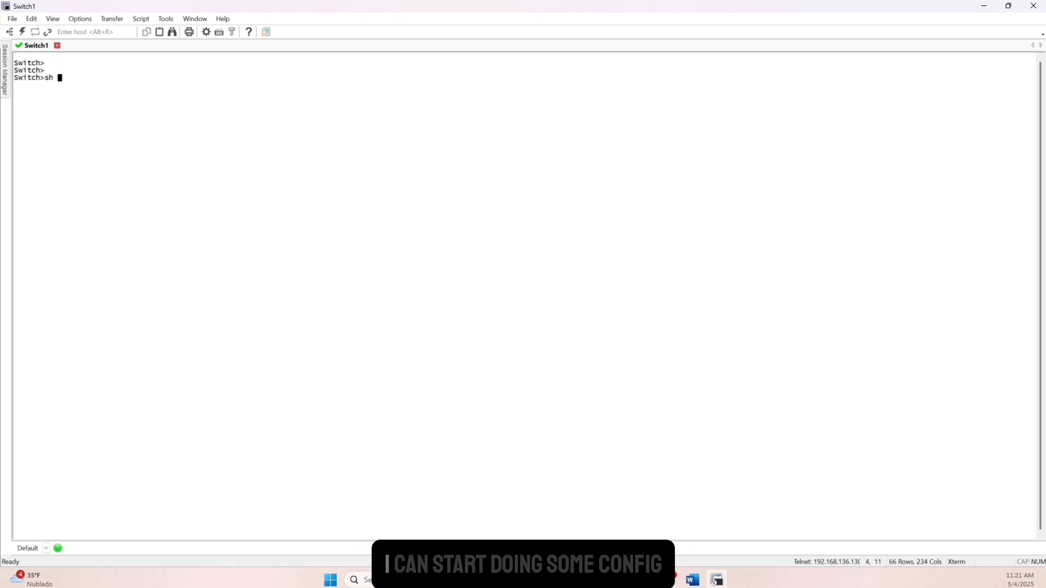
pyautogui.write('ip int brief')
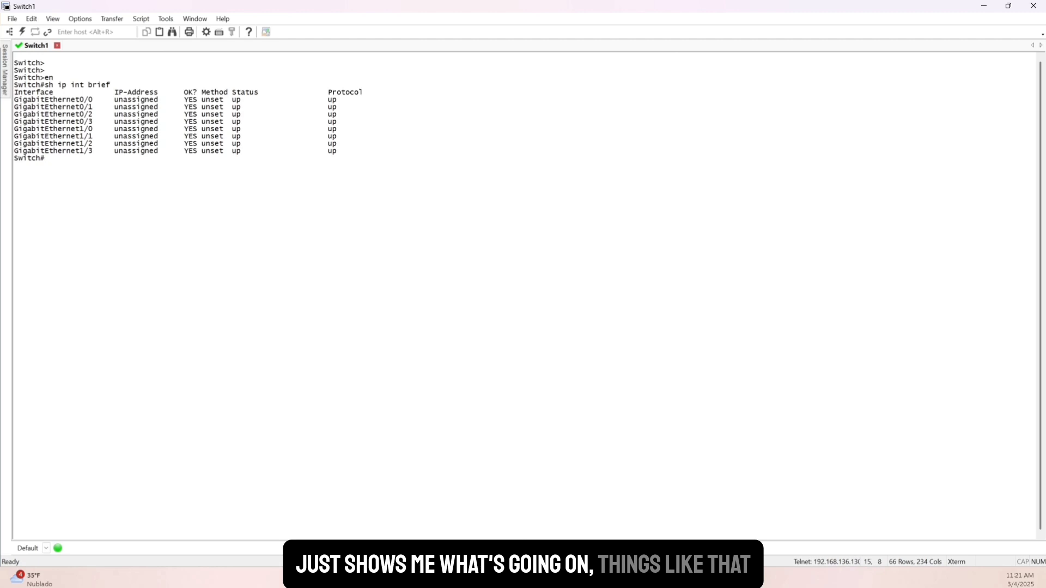
pyautogui.moveTo(137, 328)
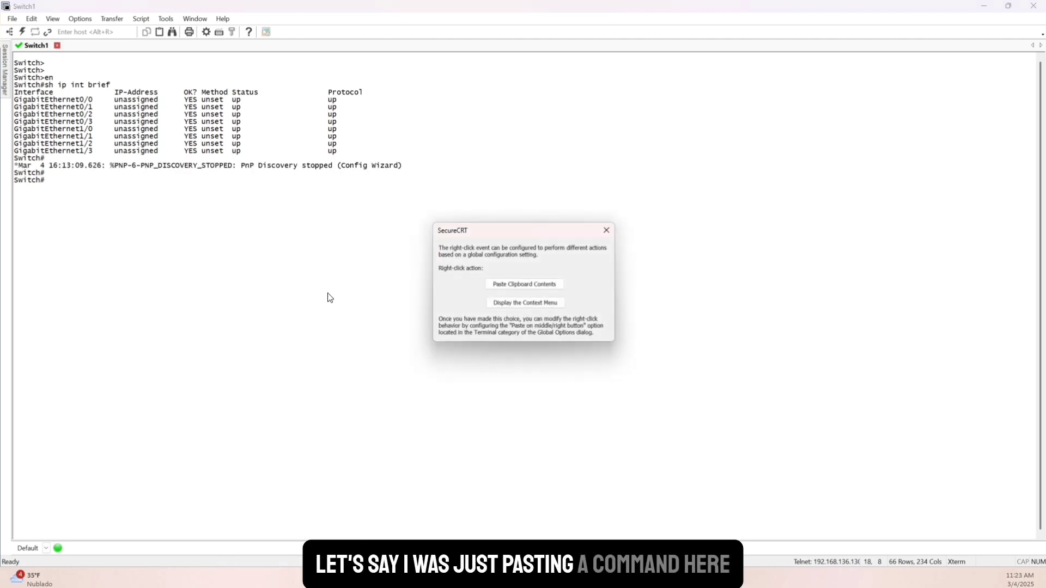
pyautogui.click(524, 283)
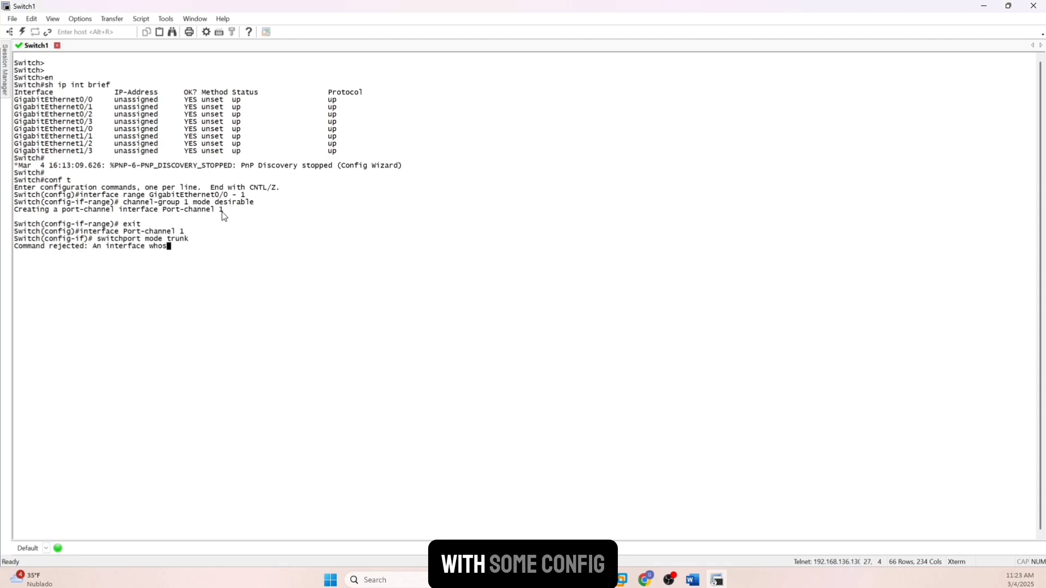
pyautogui.write('exit')
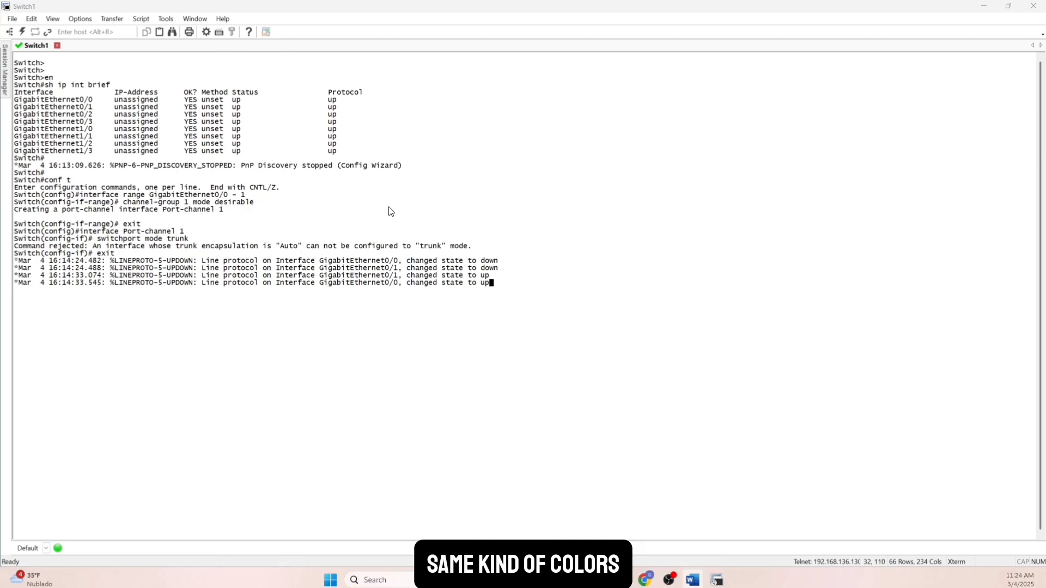
pyautogui.moveTo(386, 213)
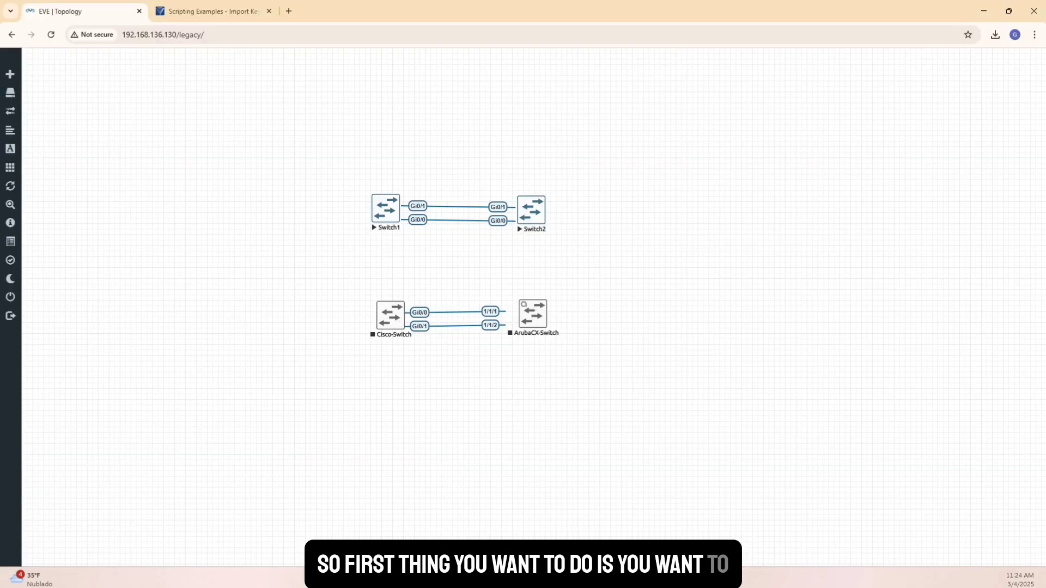
# Step: Download Cisco Words - DkBg.ini from the VanDyke scripting examples page
pyautogui.click(211, 11)
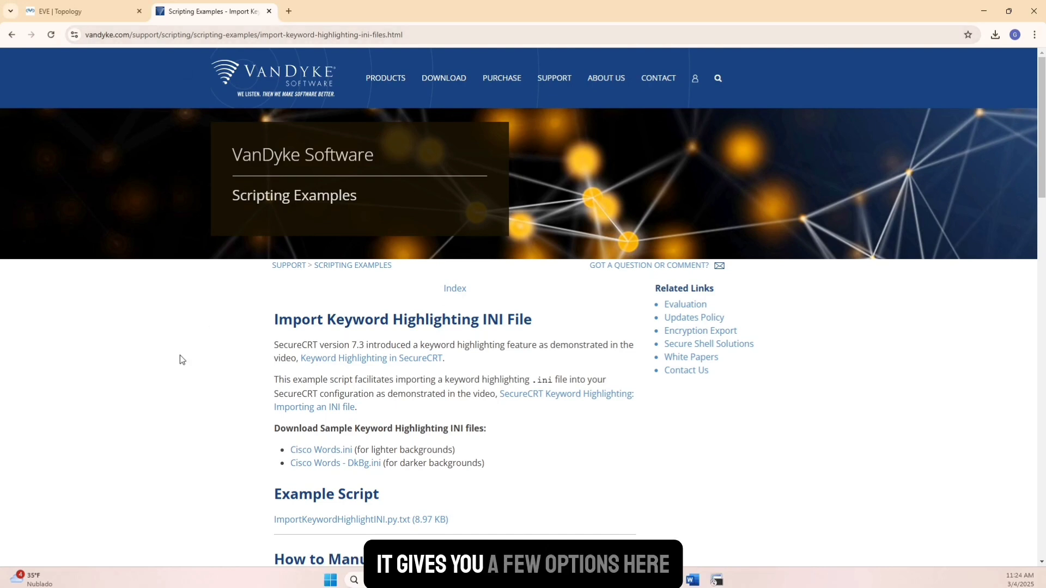
pyautogui.scroll(-3)
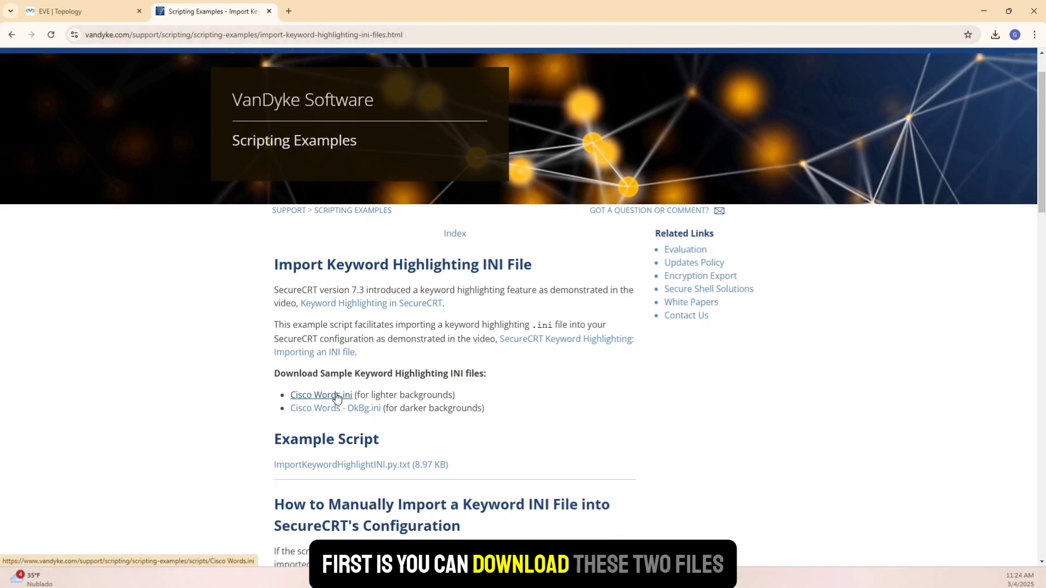
pyautogui.click(335, 407)
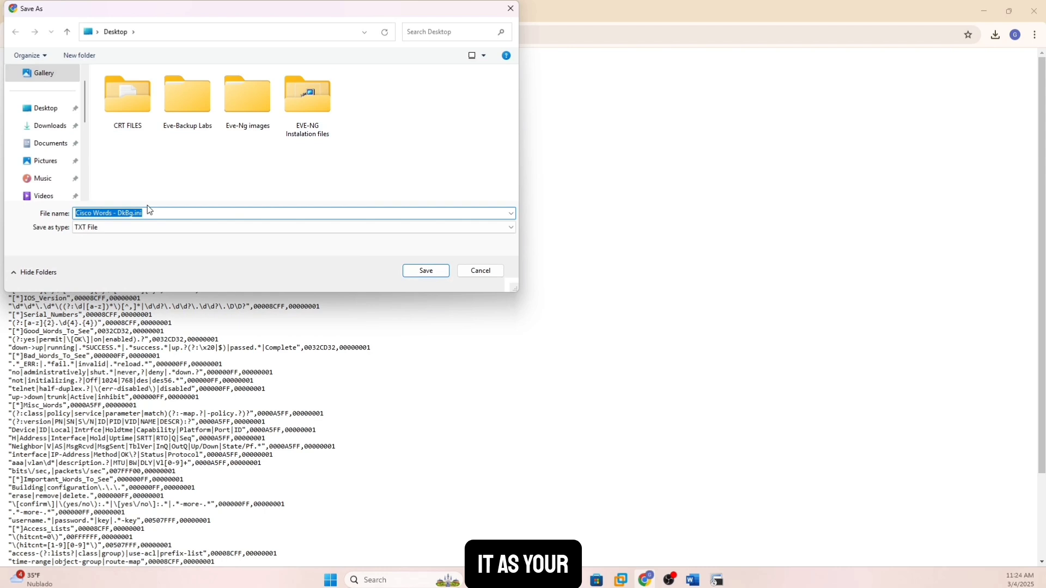
# Step: Save the INI into Desktop > CRT FILES, replacing the existing copy
pyautogui.doubleClick(128, 94)
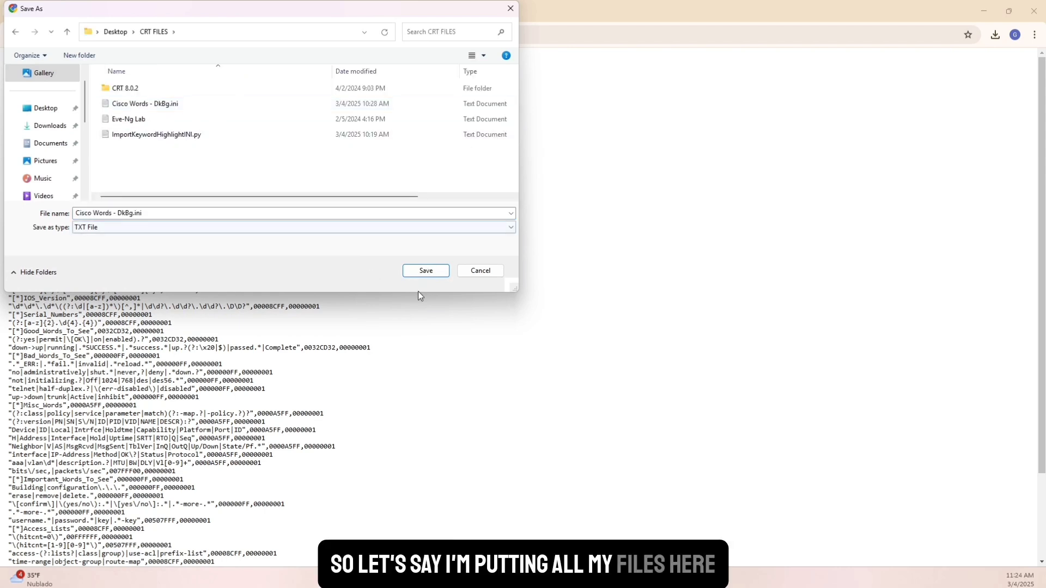
pyautogui.click(425, 270)
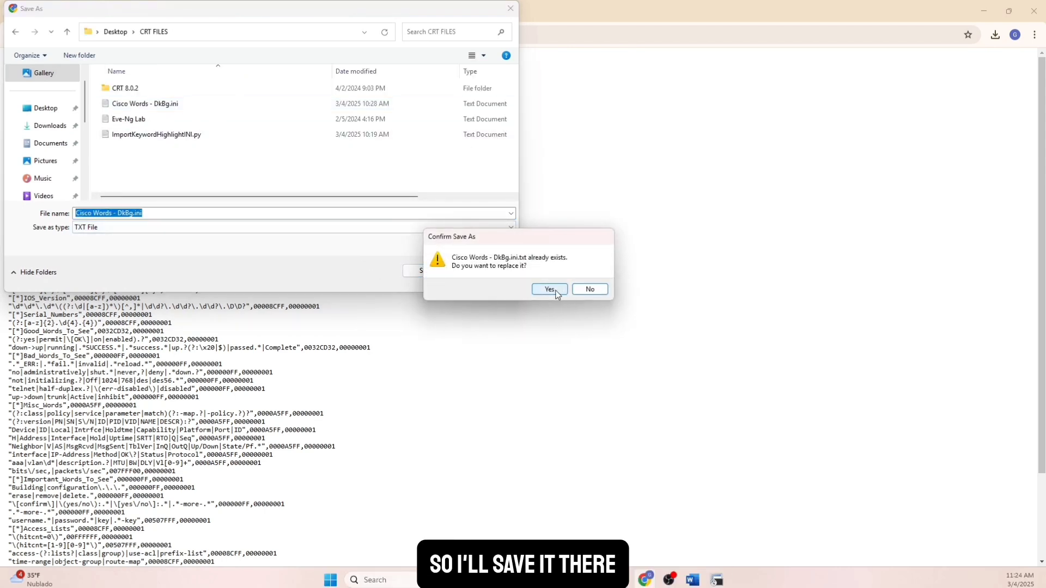
pyautogui.click(548, 288)
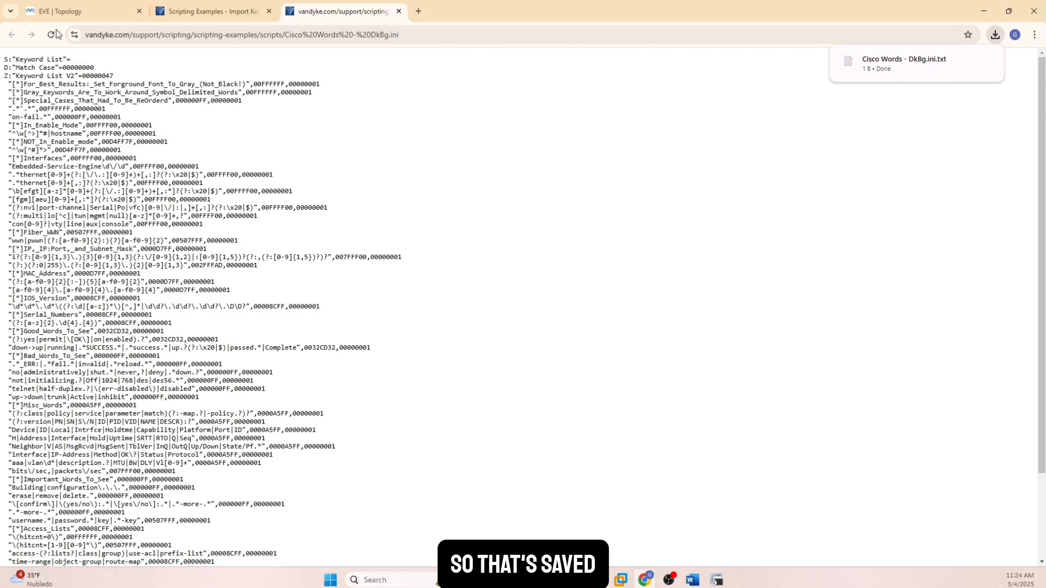
pyautogui.click(213, 11)
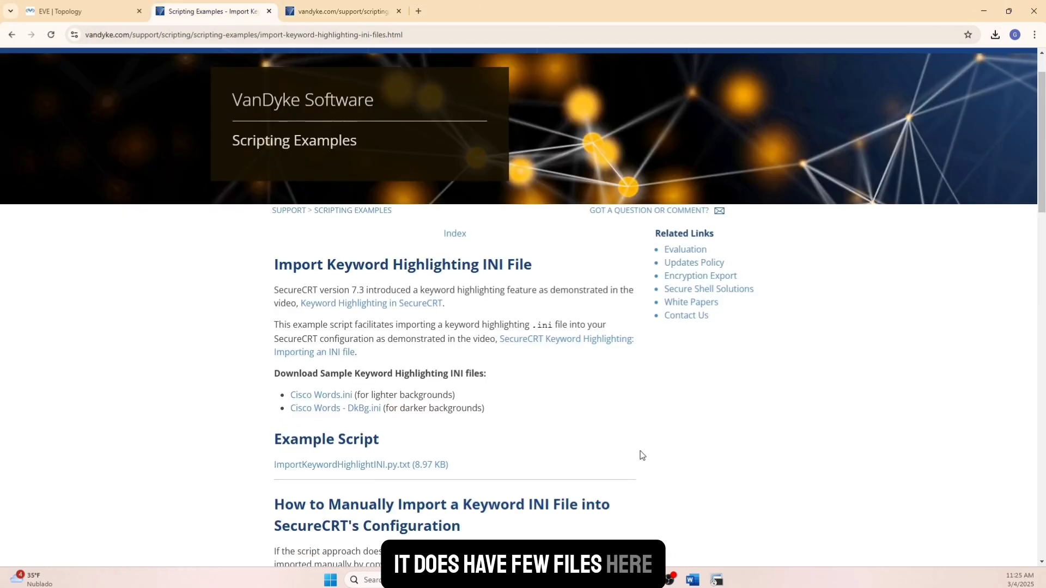
pyautogui.moveTo(645, 405)
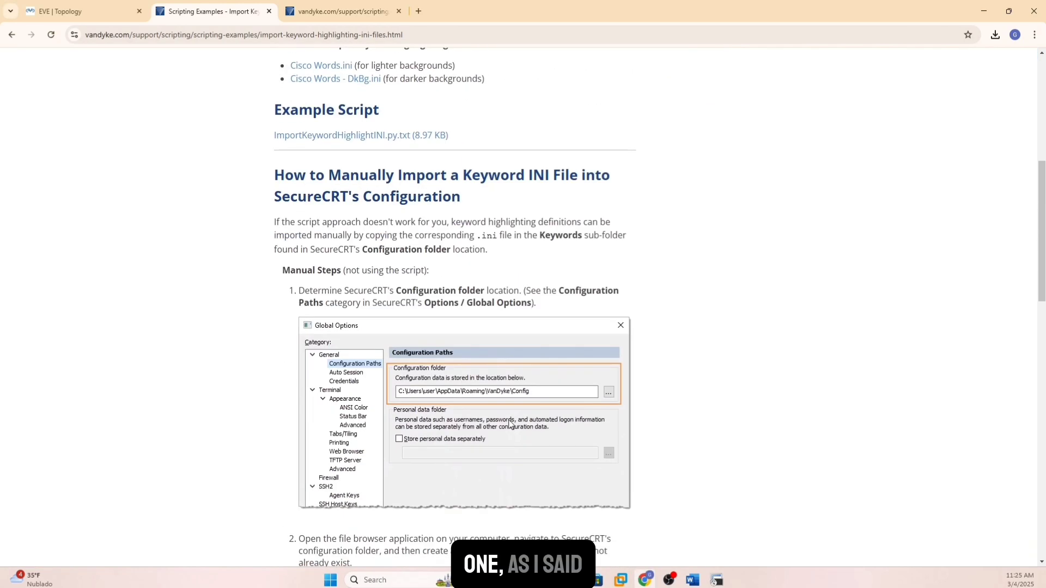
# Step: Locate the Cisco Words file inside the SecureCRT Config folder's Keywords subfolder
pyautogui.scroll(-3)
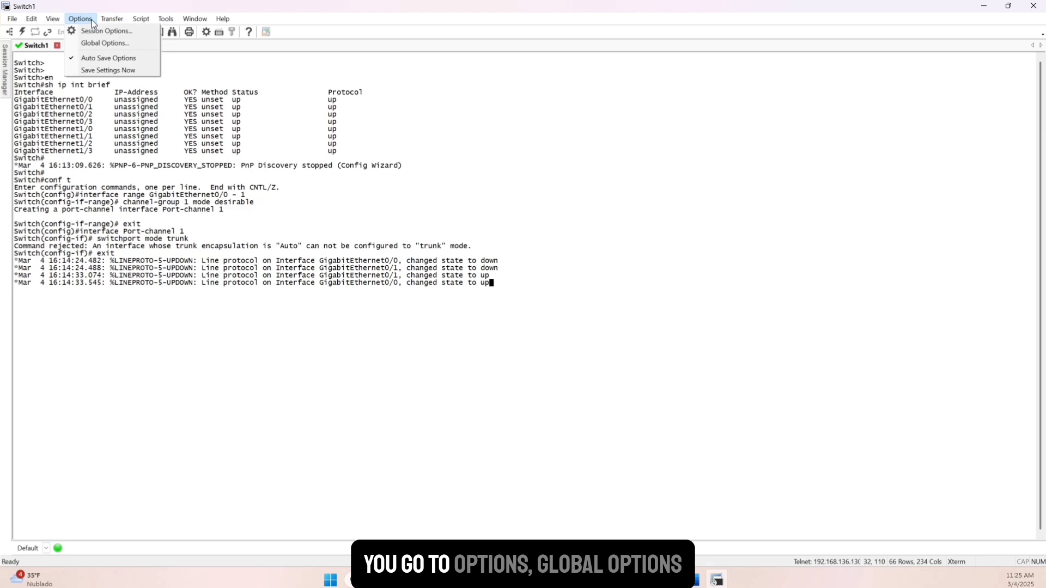
pyautogui.click(104, 43)
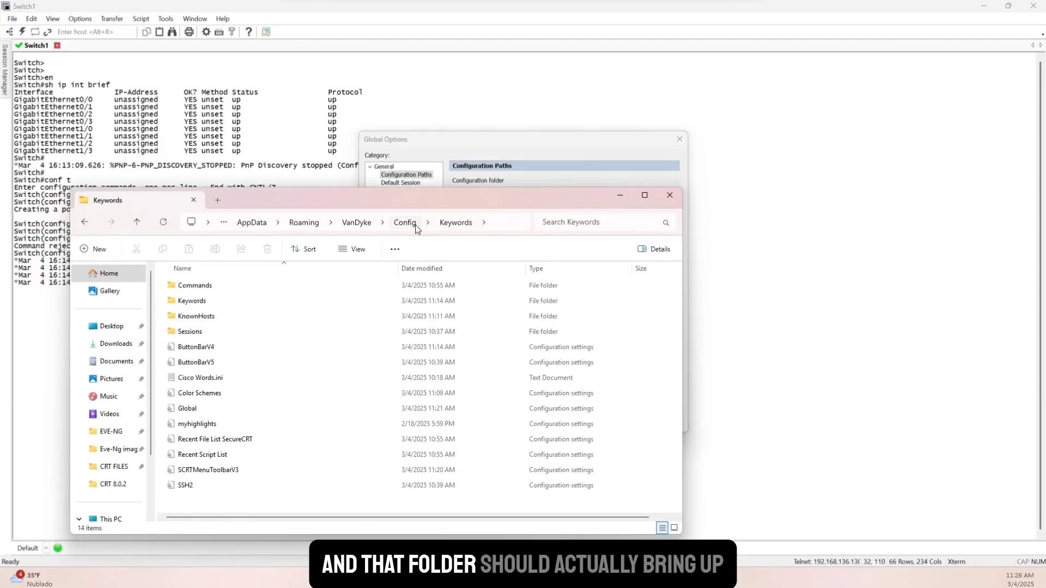
pyautogui.click(198, 394)
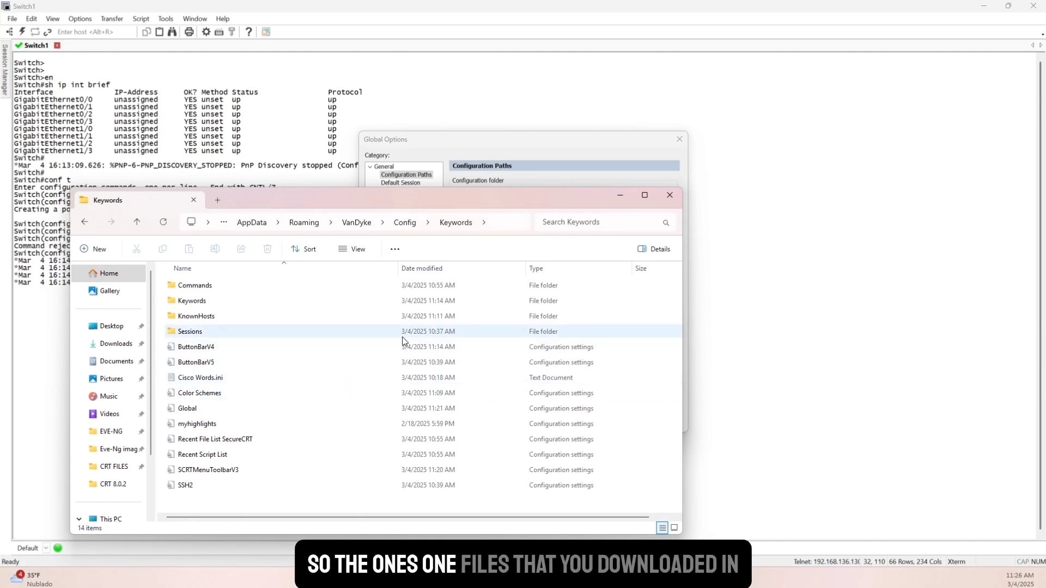
pyautogui.doubleClick(191, 301)
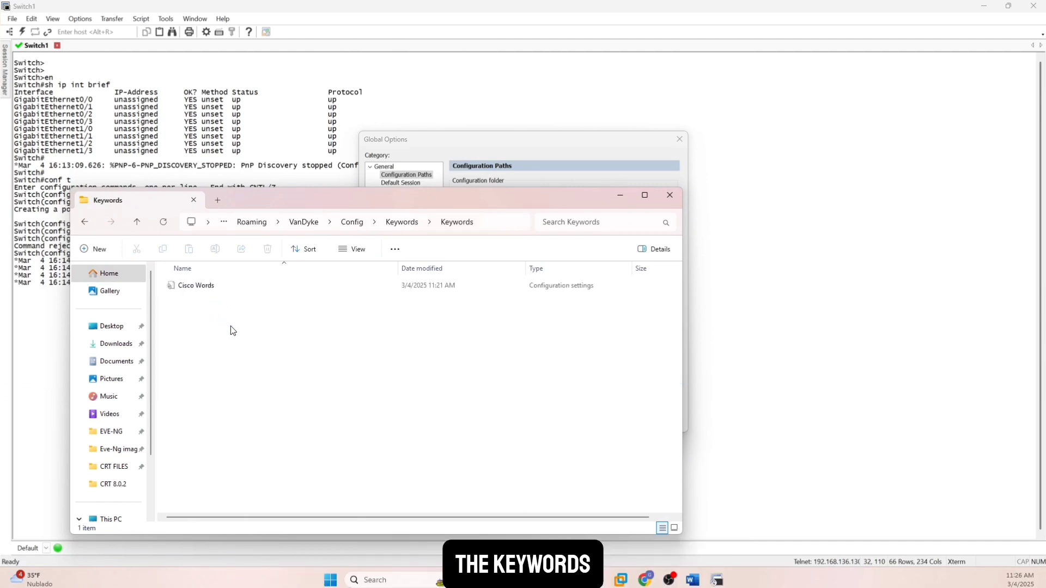
pyautogui.rightClick(231, 330)
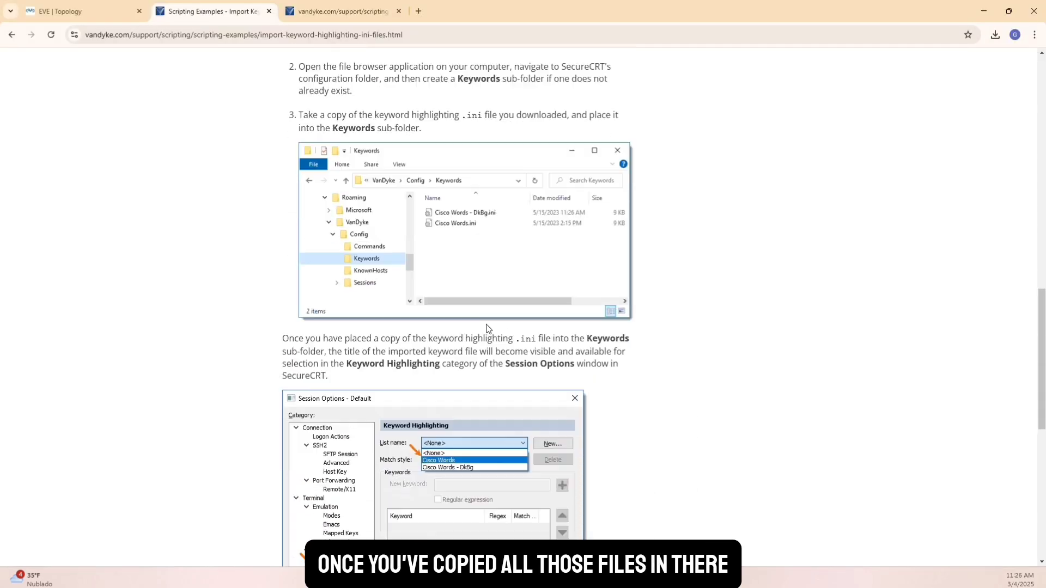
# Step: Set Highlight keywords to Cisco Words with Reverse video in Session Options Appearance
pyautogui.scroll(-3)
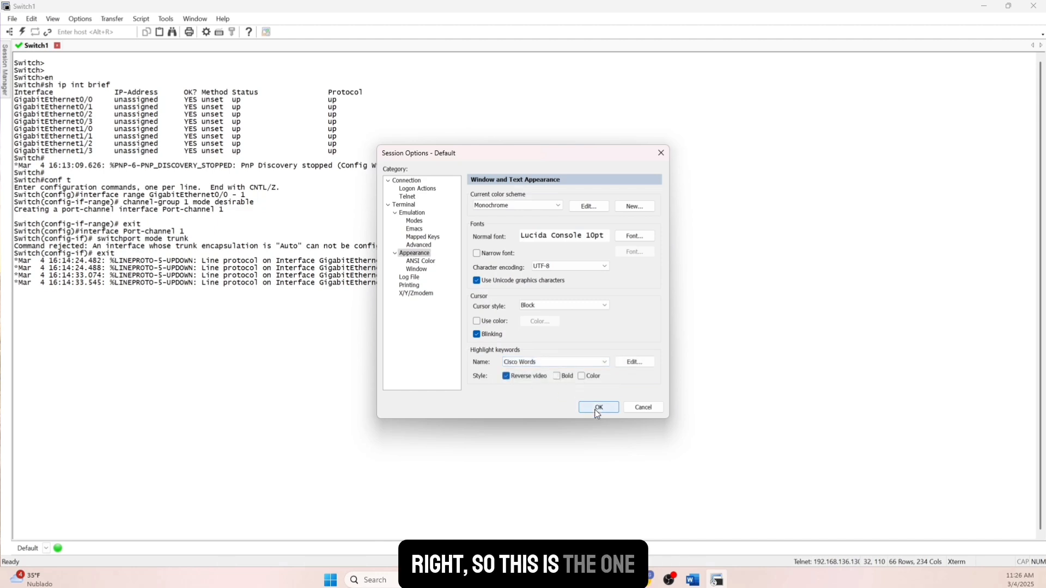
pyautogui.click(597, 408)
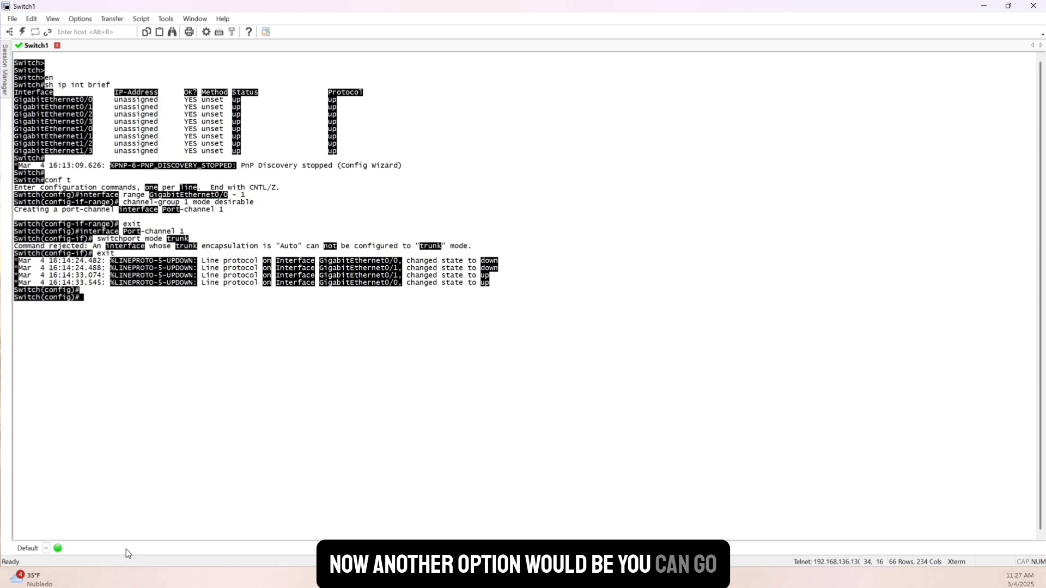
# Step: Create a new button-bar button whose Run Script function points to ImportKeywordHighlightINI.py
pyautogui.rightClick(129, 552)
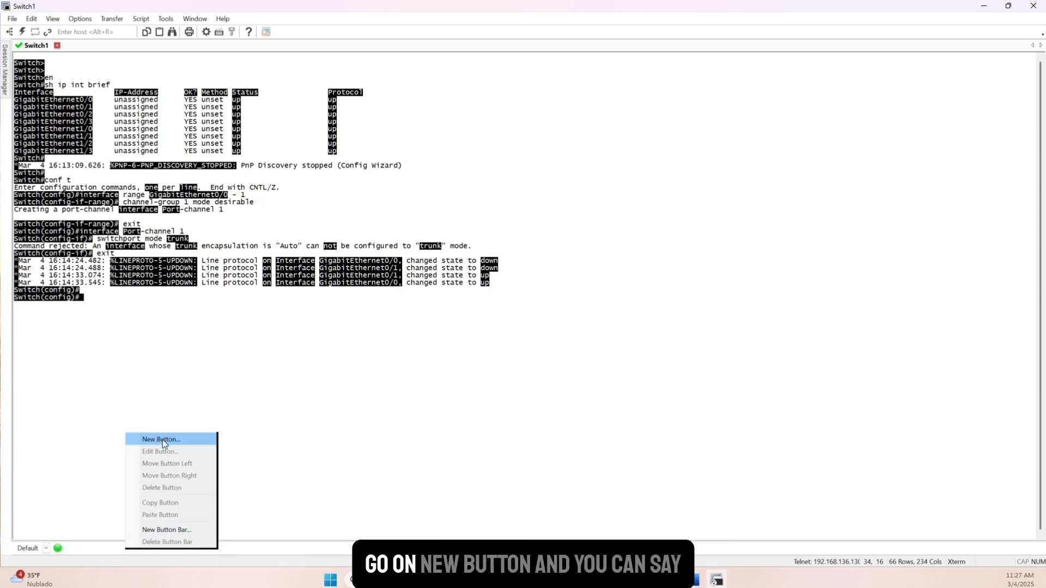
pyautogui.click(159, 439)
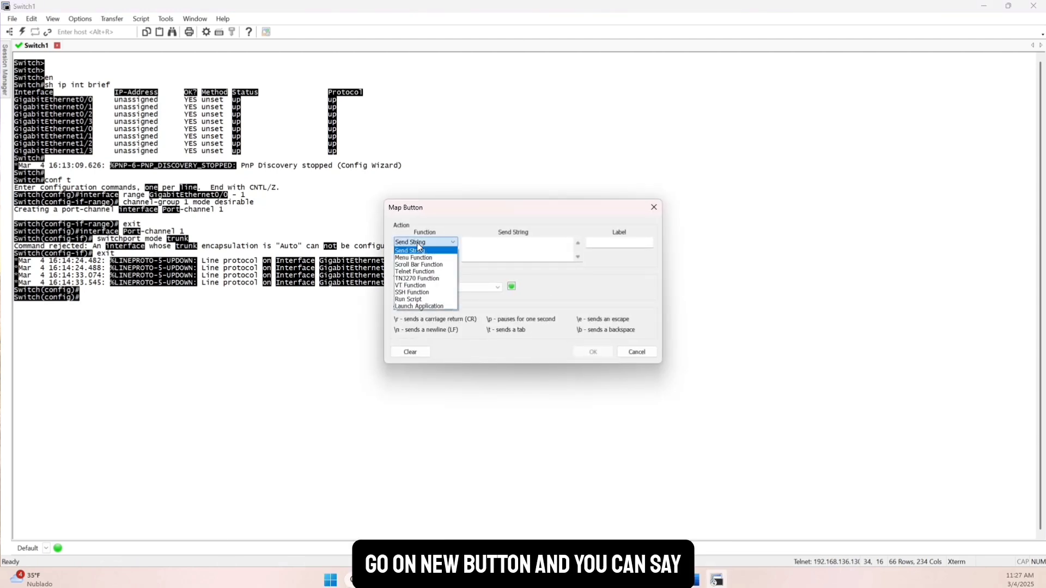
pyautogui.click(408, 299)
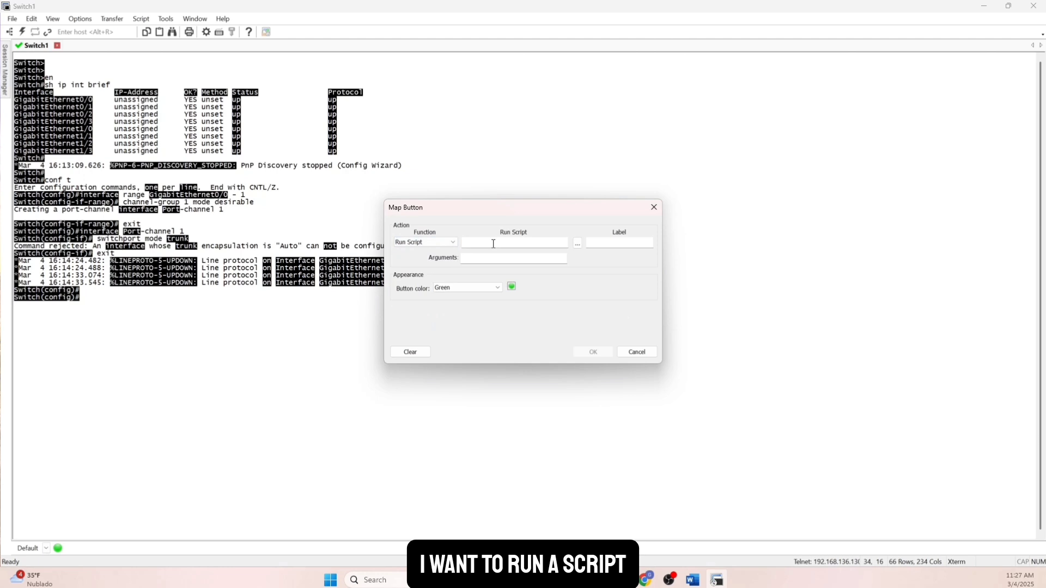
pyautogui.click(576, 242)
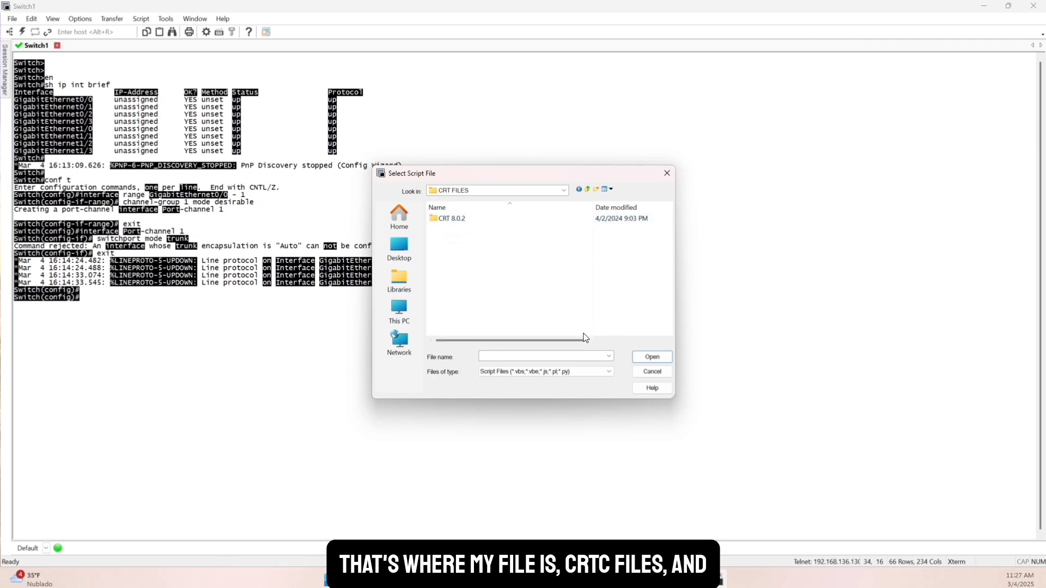
pyautogui.click(606, 372)
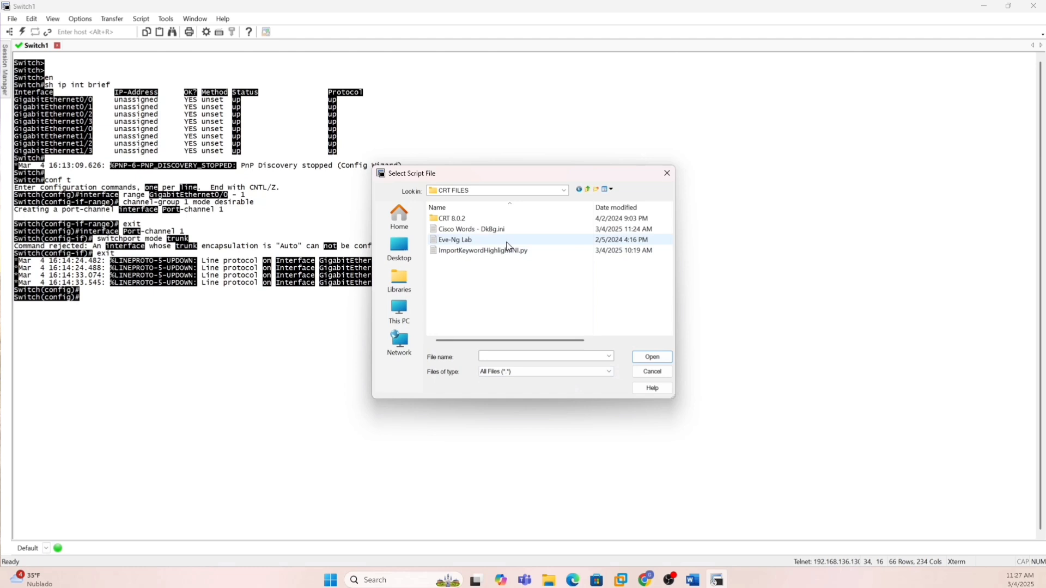
pyautogui.click(650, 356)
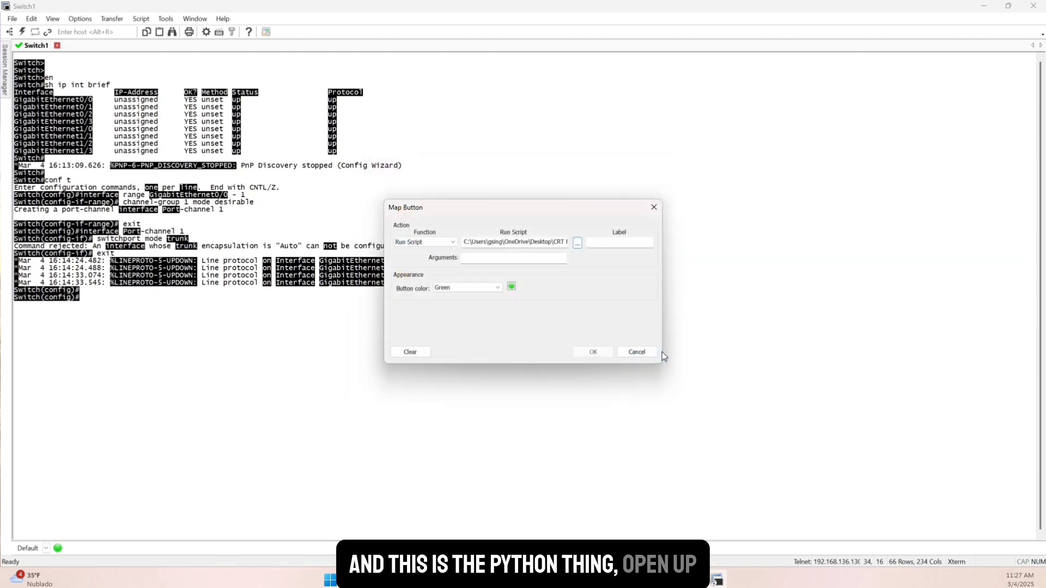
# Step: Colour the new button Orange and confirm its creation
pyautogui.click(497, 287)
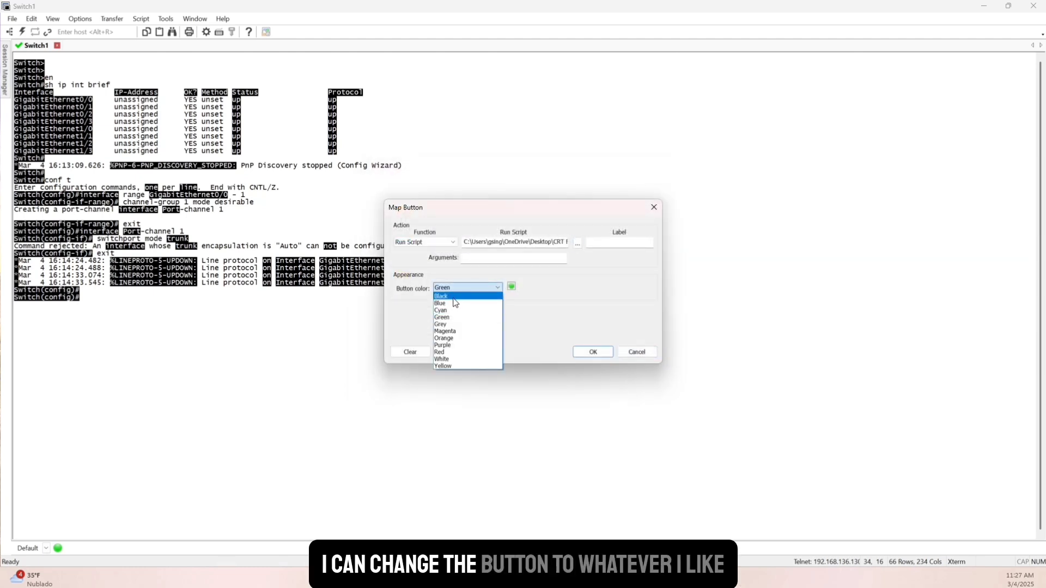
pyautogui.click(443, 338)
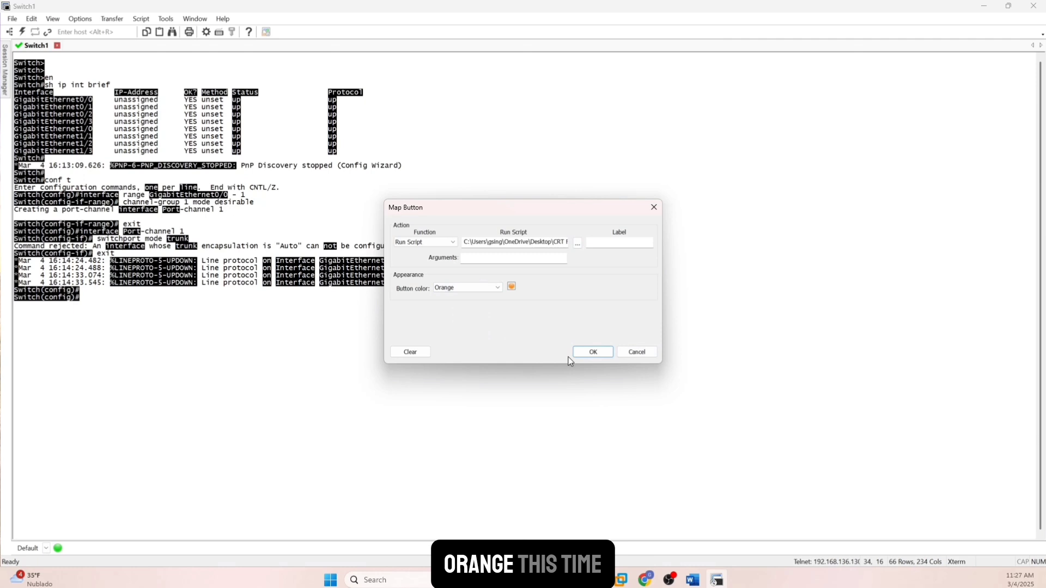
pyautogui.click(592, 352)
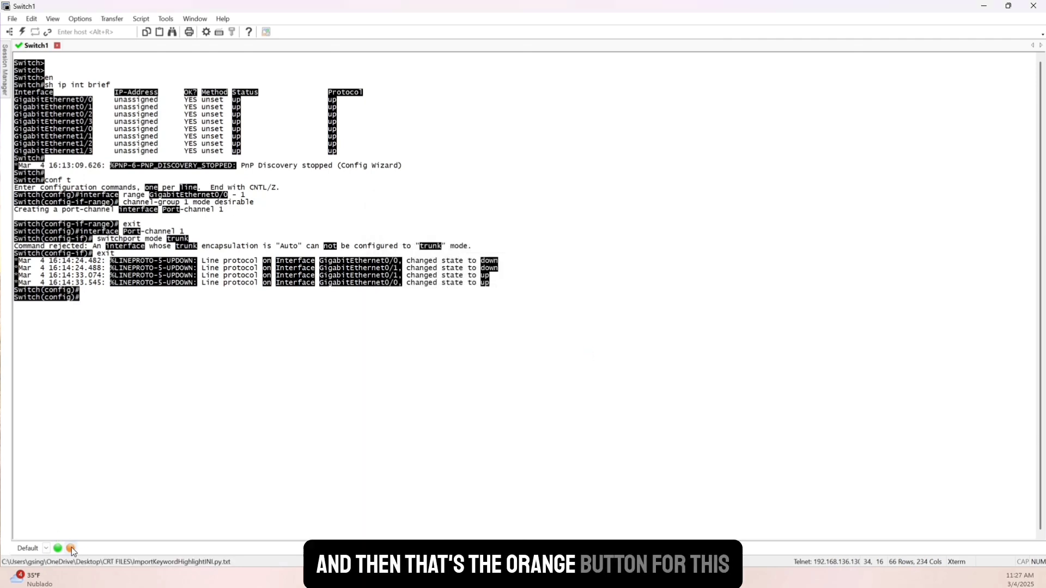
# Step: Run the orange script button and select the Lab Highlights INI from the Keywords folder
pyautogui.click(70, 548)
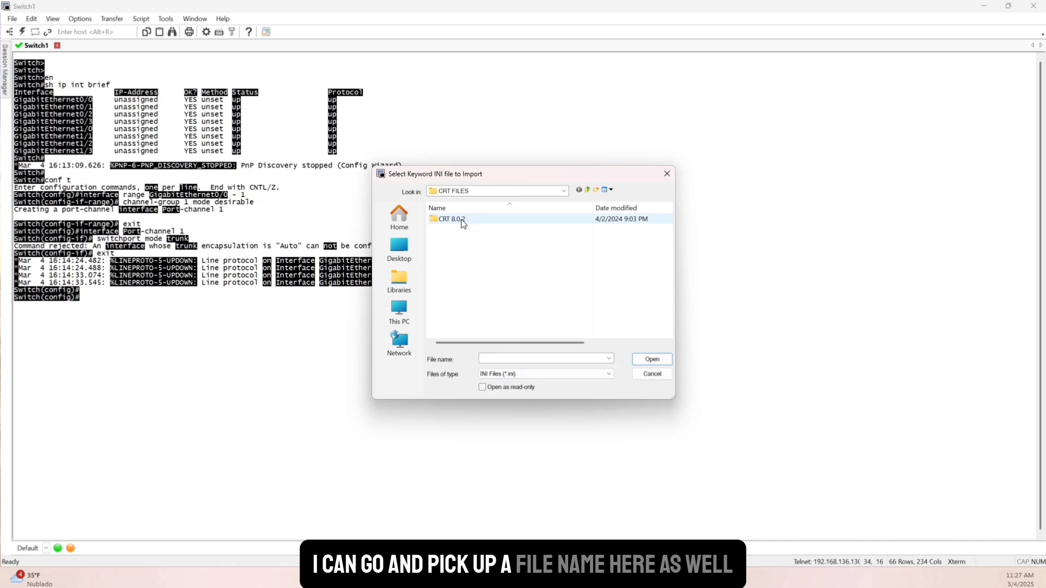
pyautogui.doubleClick(450, 219)
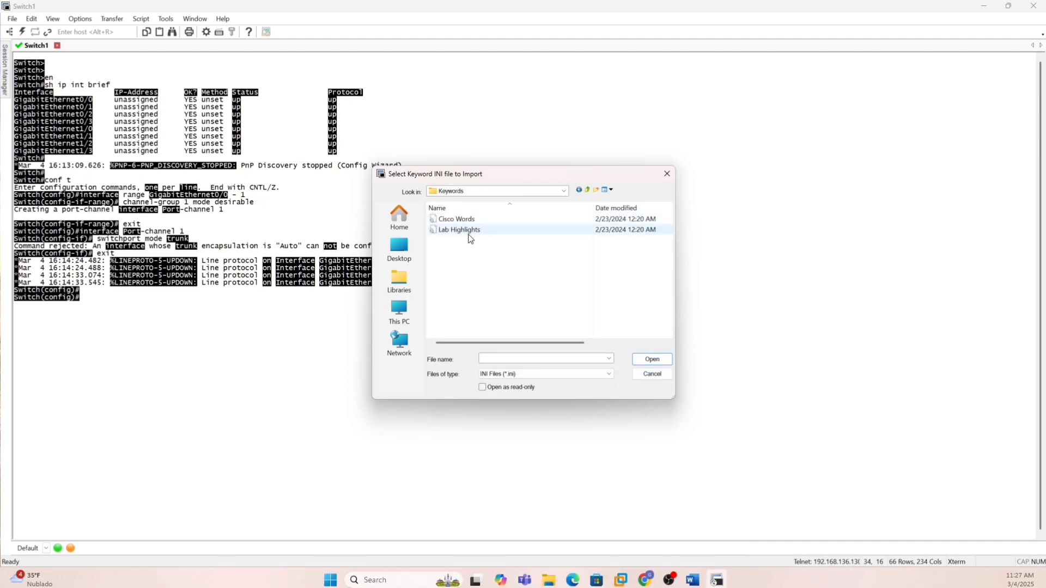
pyautogui.click(650, 358)
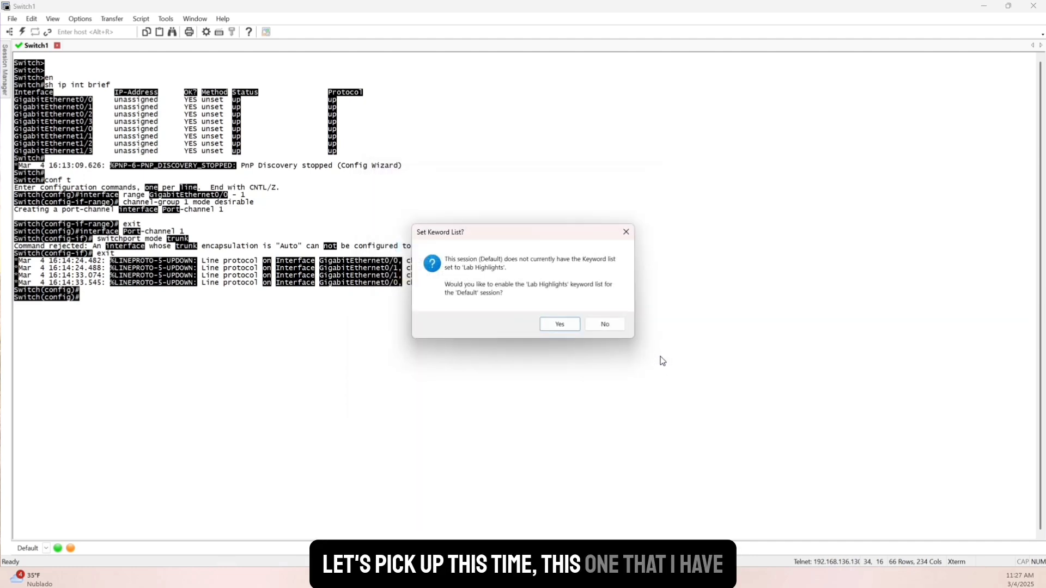